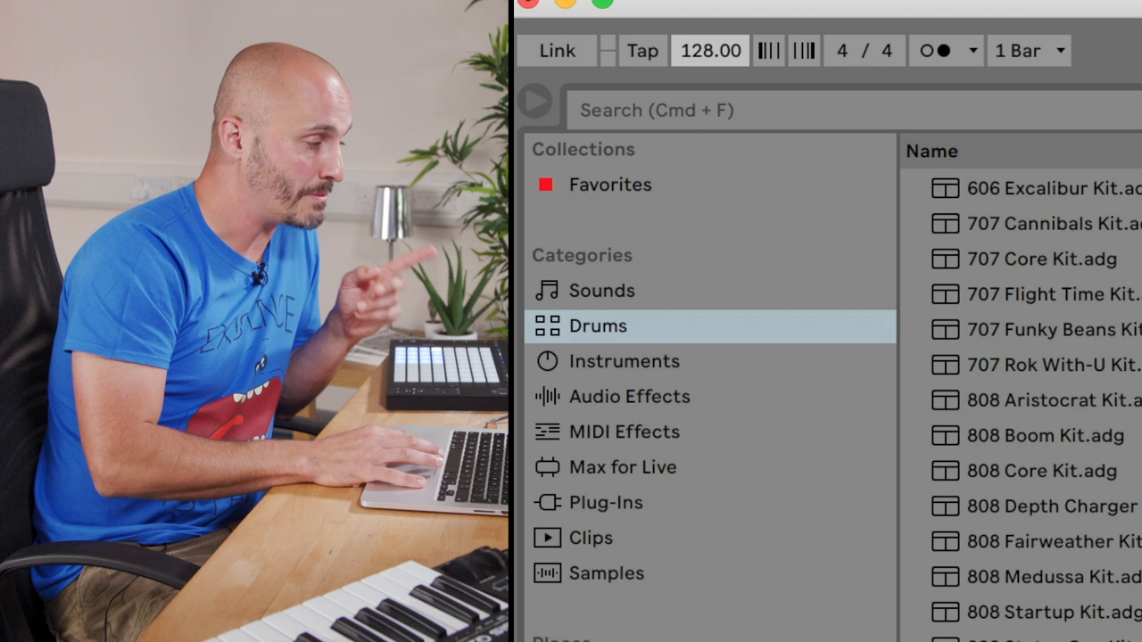
Show the Drums category in the Browser to list the available drum kits
click(935, 50)
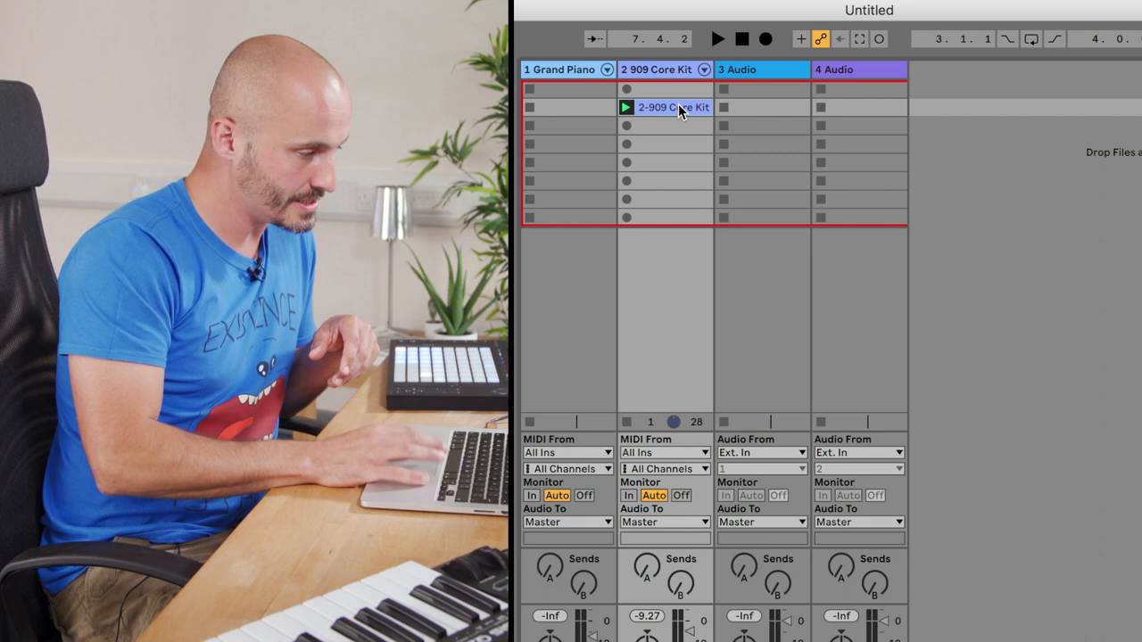
Open the metronome drop-down to view its Count-In options
click(803, 81)
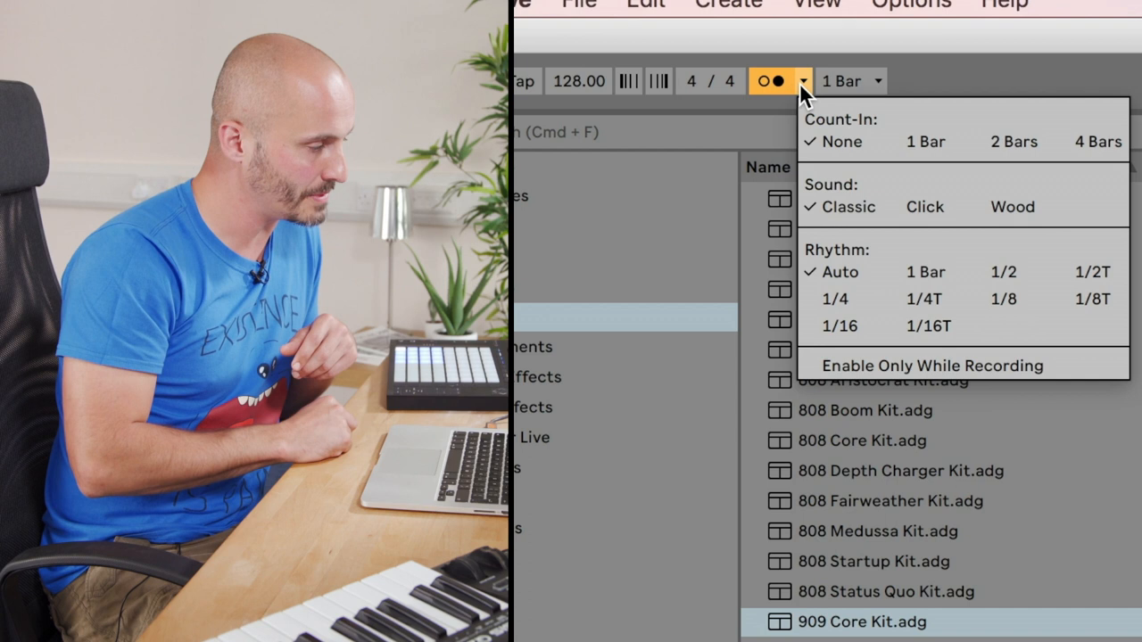
mouse_move(922, 141)
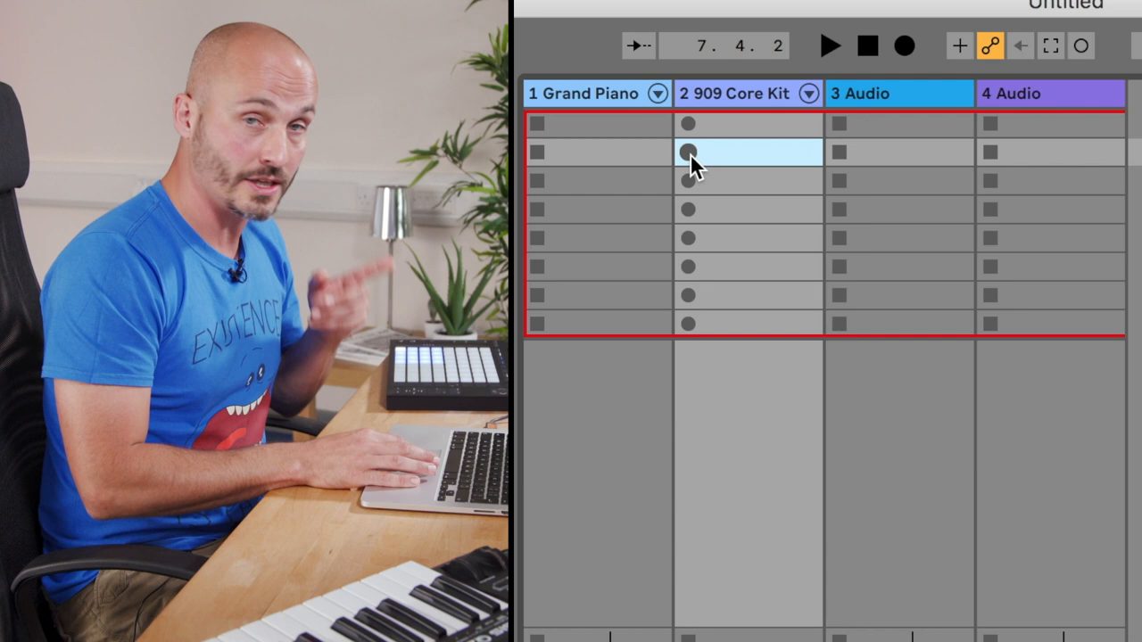
Record a new clip on the 909 Core Kit track and open its notes for editing
click(688, 151)
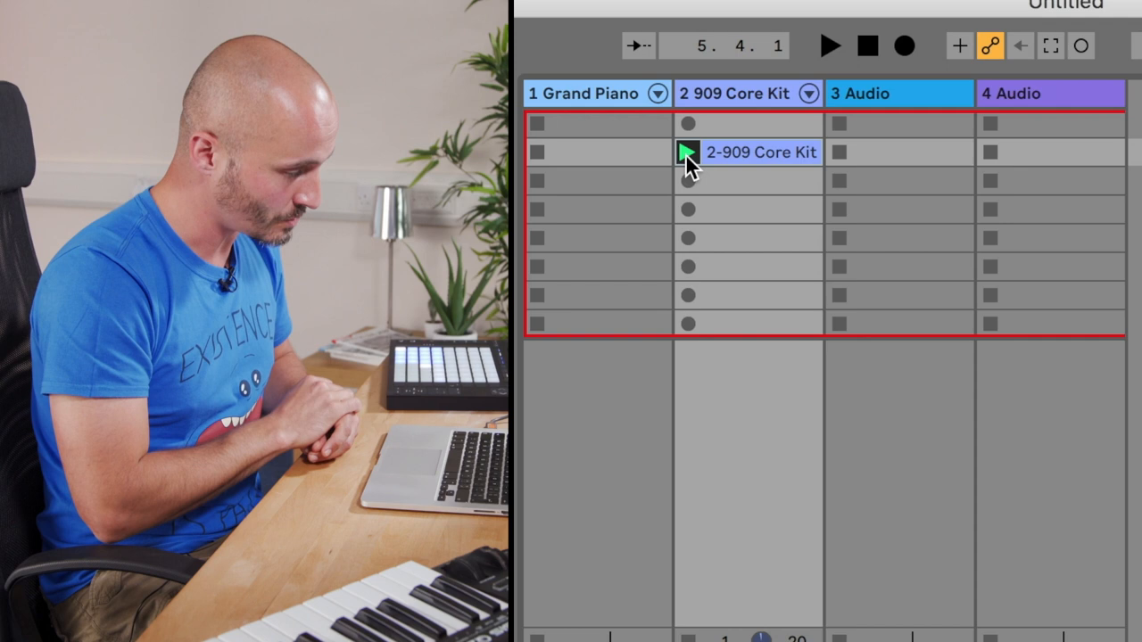
double_click(762, 151)
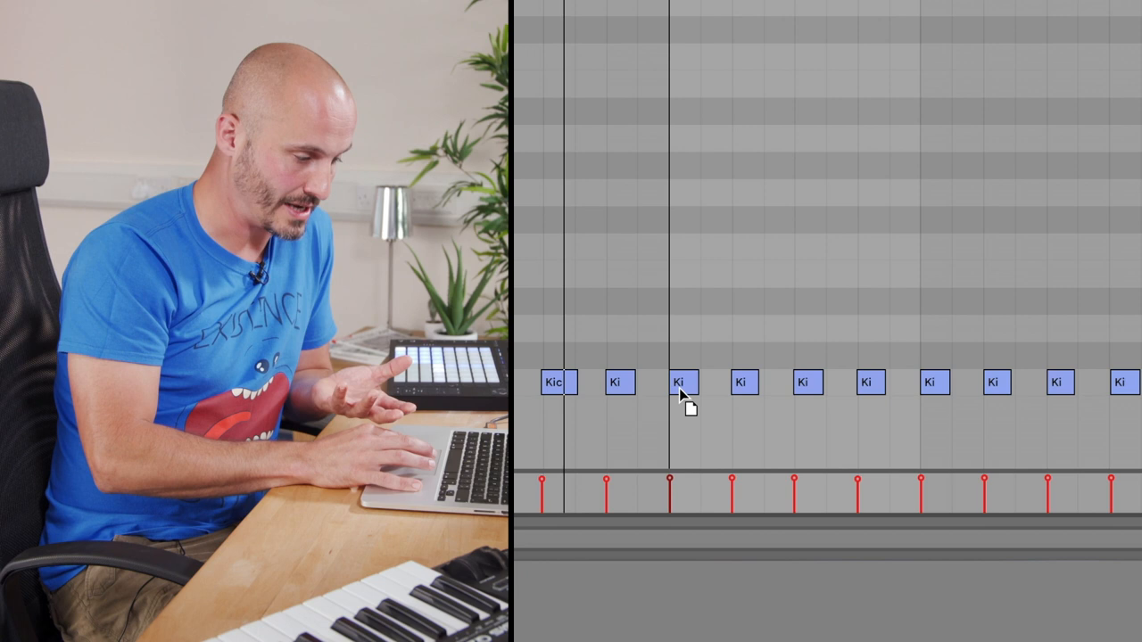
Select a kick note in the note editor for quantizing
click(803, 382)
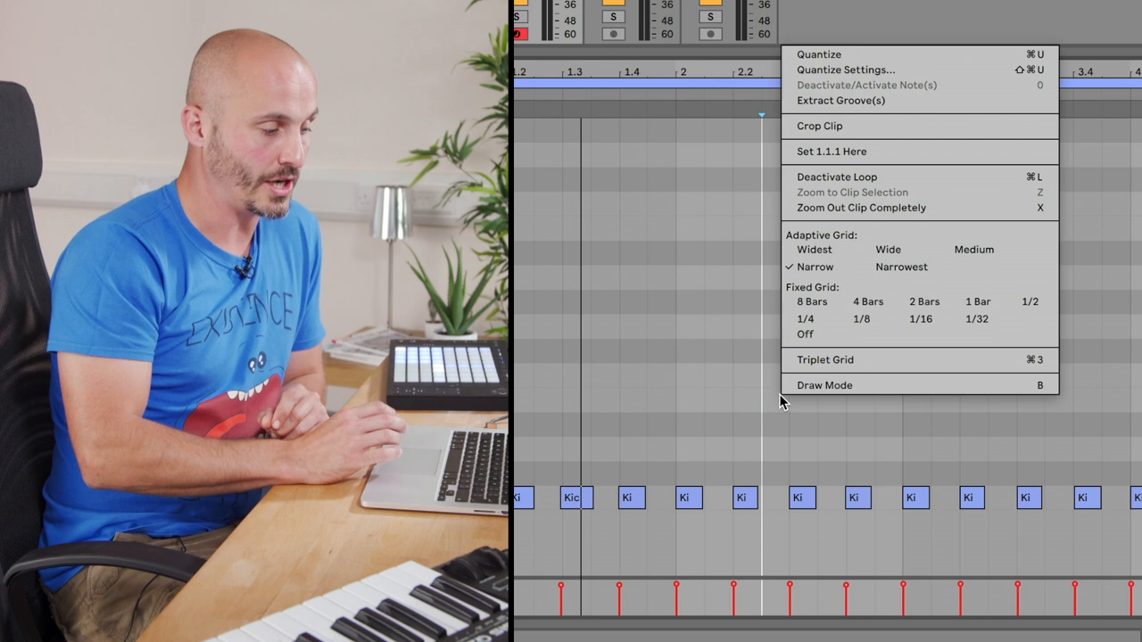
mouse_move(944, 58)
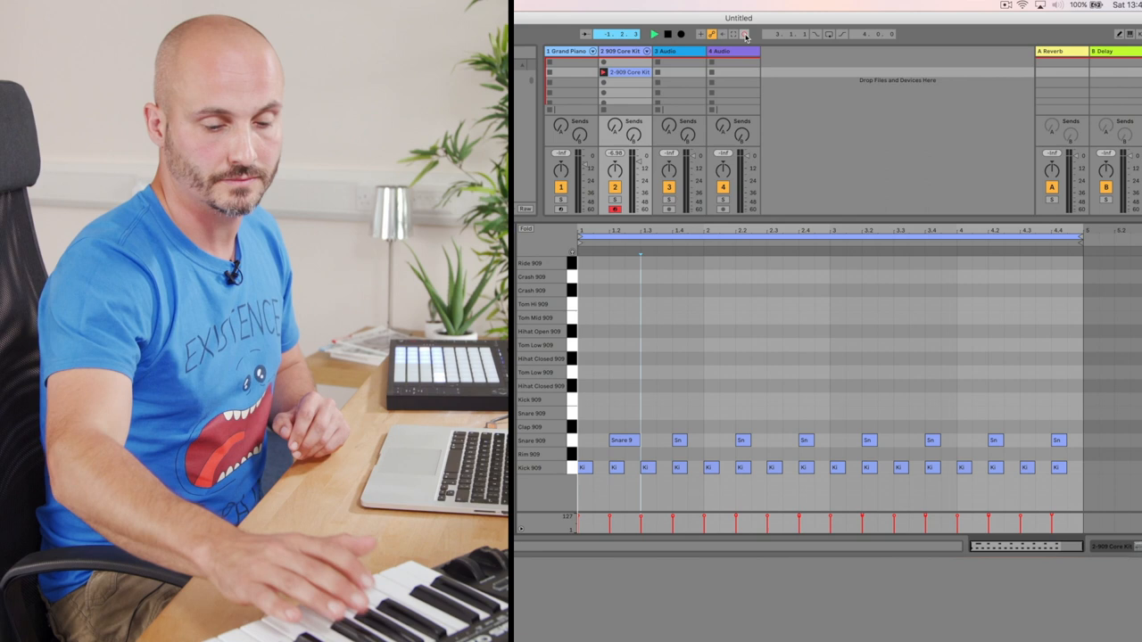
Use the transport controls to prepare the grand piano recording
click(654, 34)
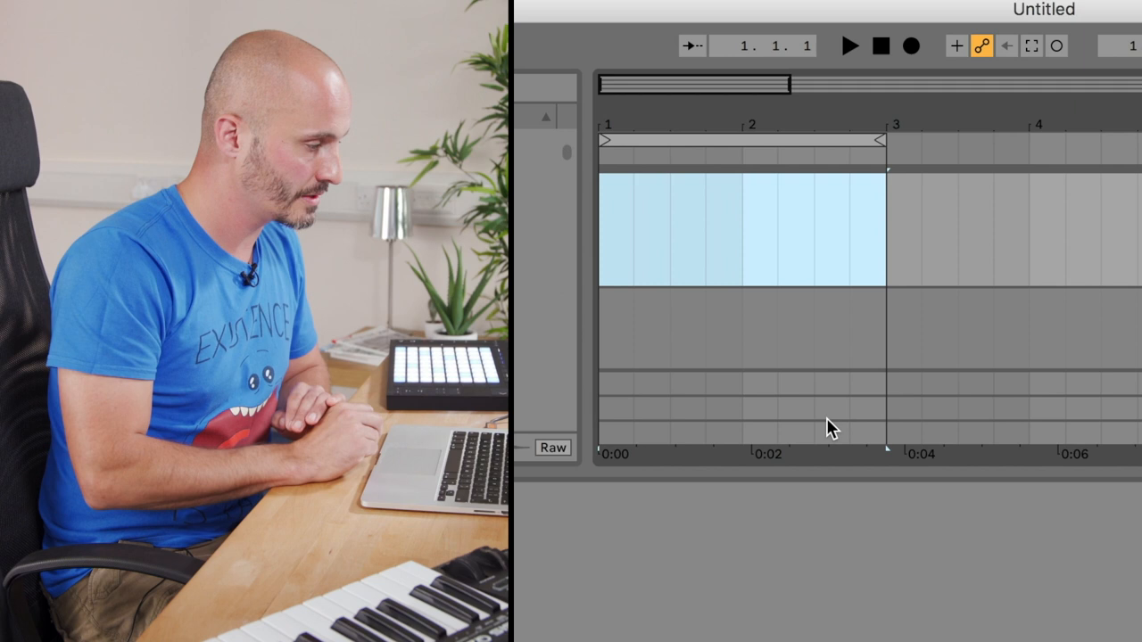
Start looped playback of the two-bar clip from the transport bar
click(858, 96)
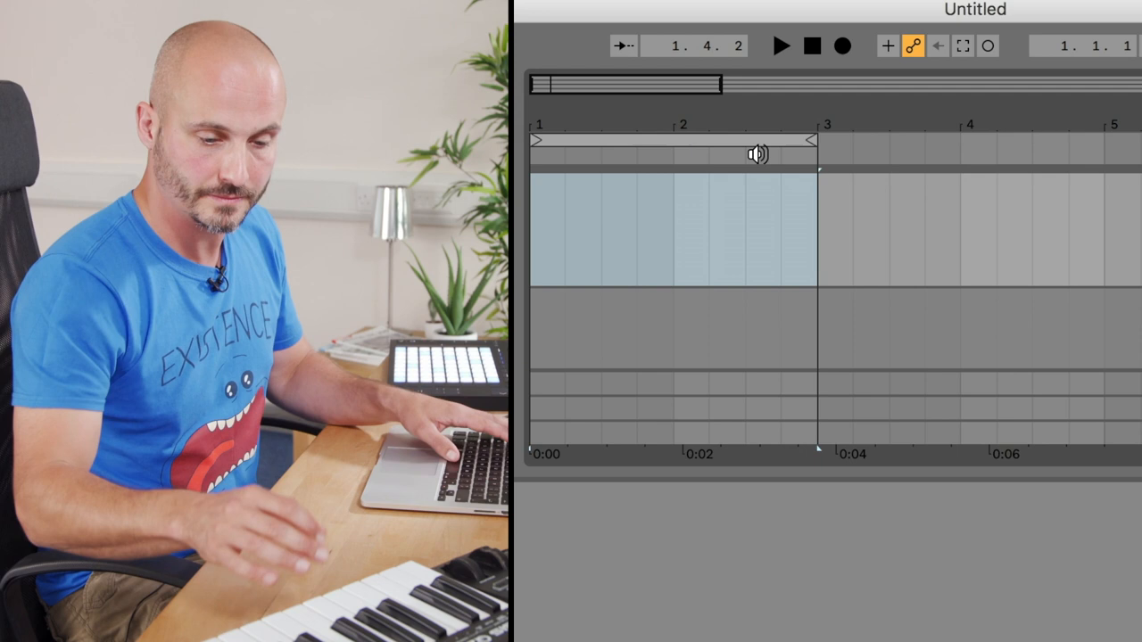
click(780, 45)
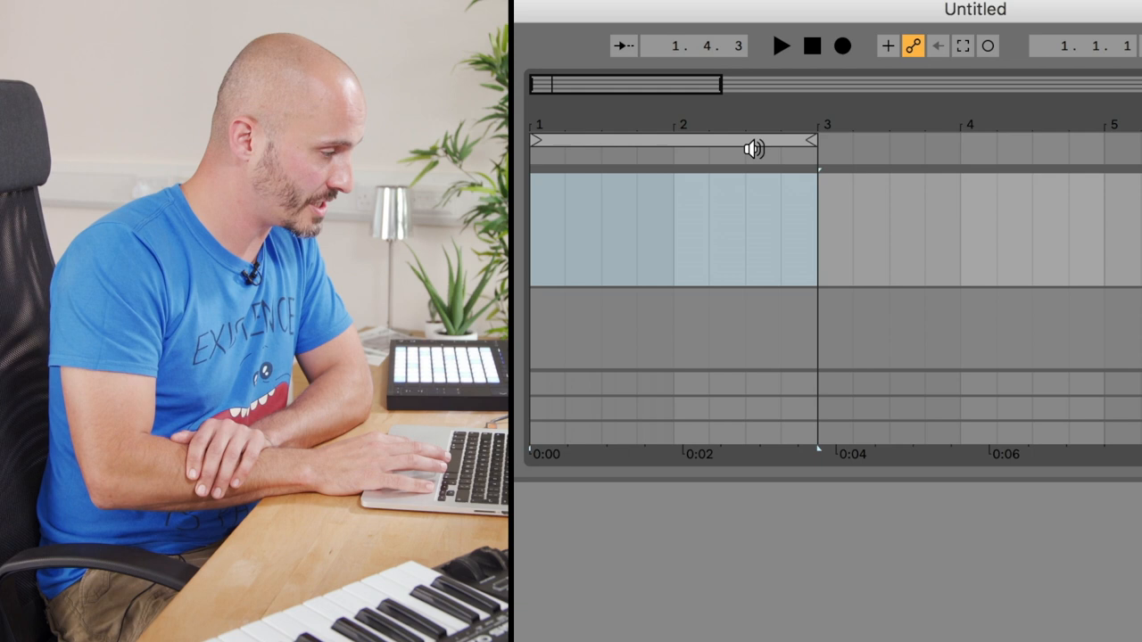
drag(813, 140, 1106, 140)
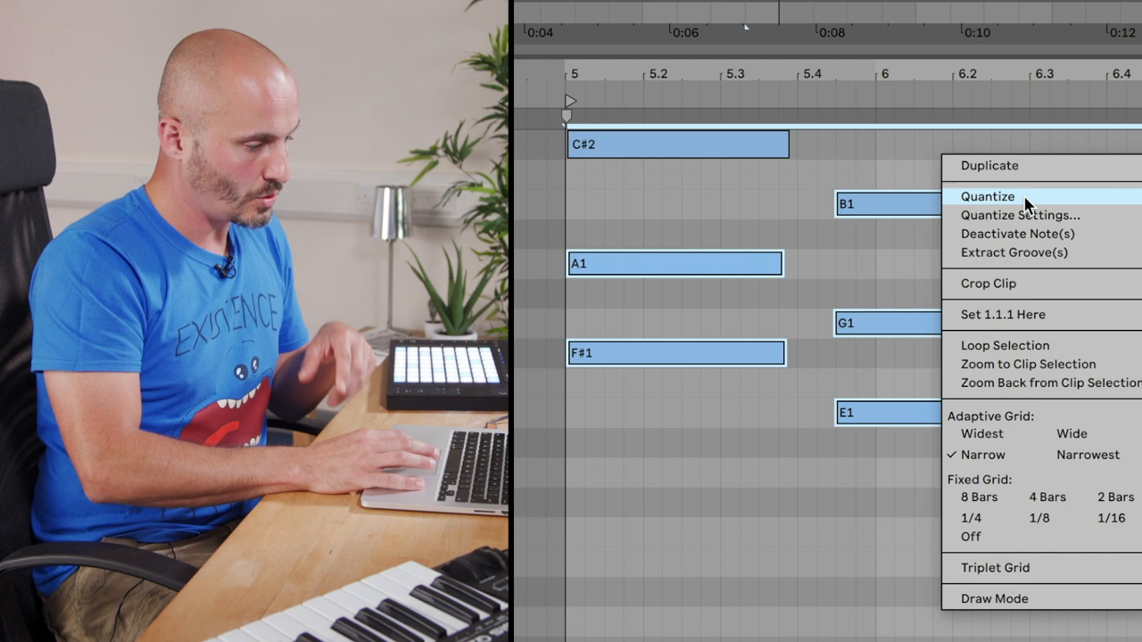
Open Quantize Settings for the selected piano notes, quantizing starts and ends at 52%
click(988, 196)
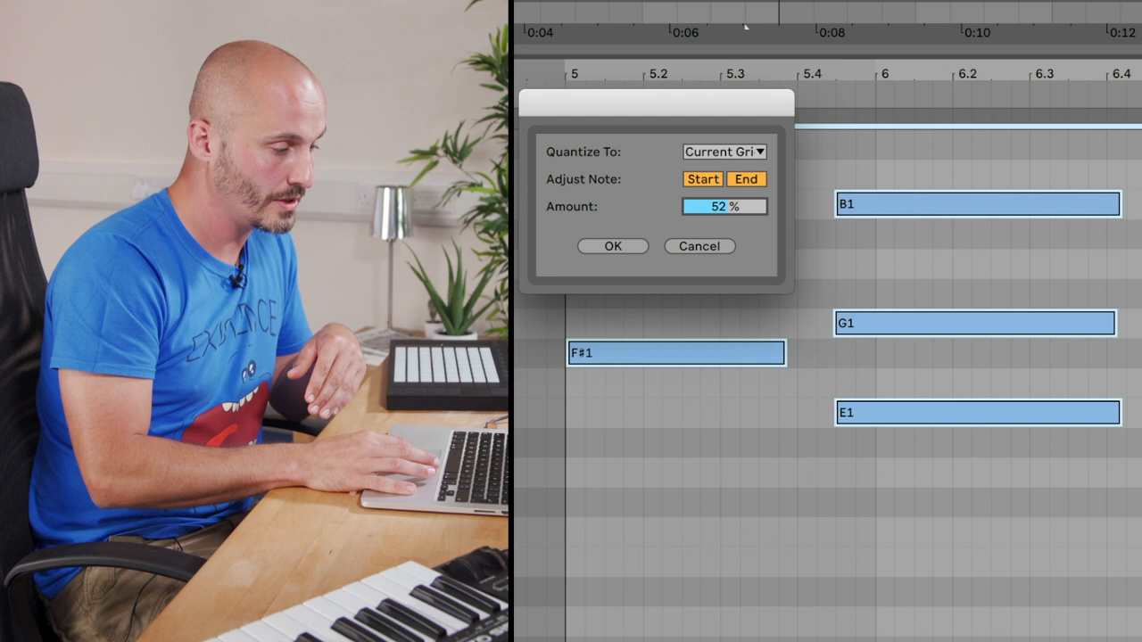
Quantize the piano note starts and ends at 45% amount
drag(725, 206, 724, 219)
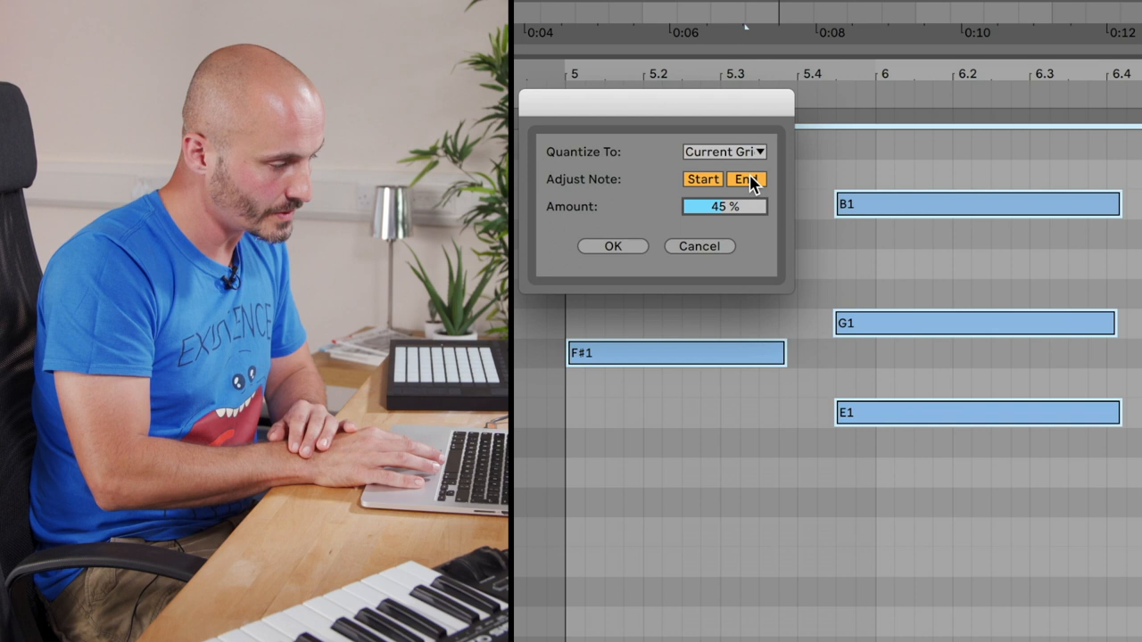
click(702, 179)
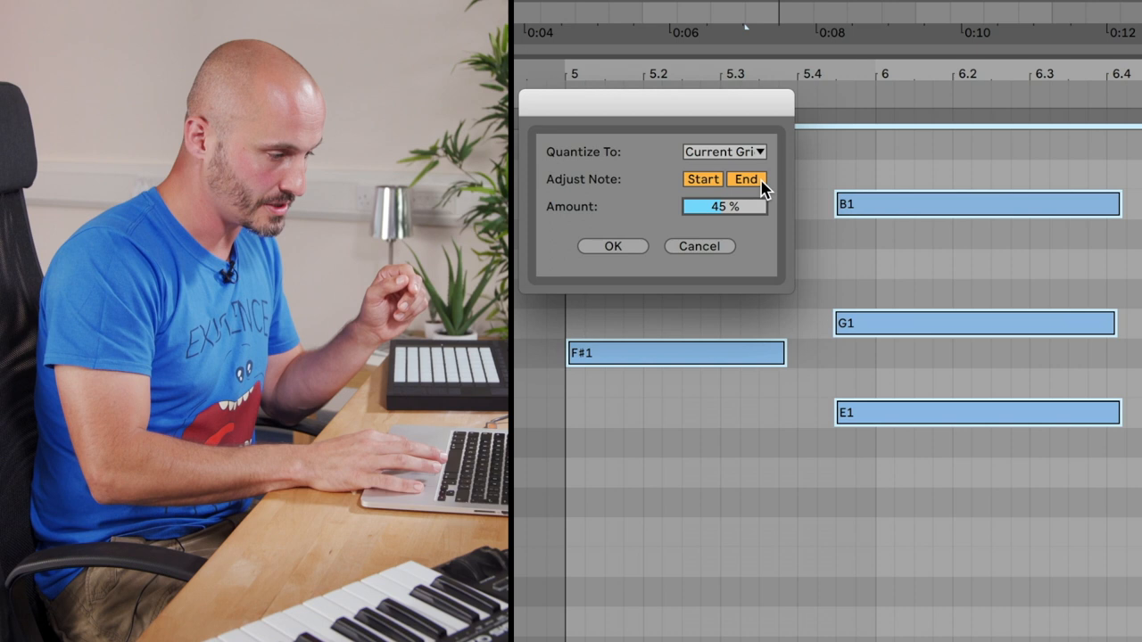
click(613, 246)
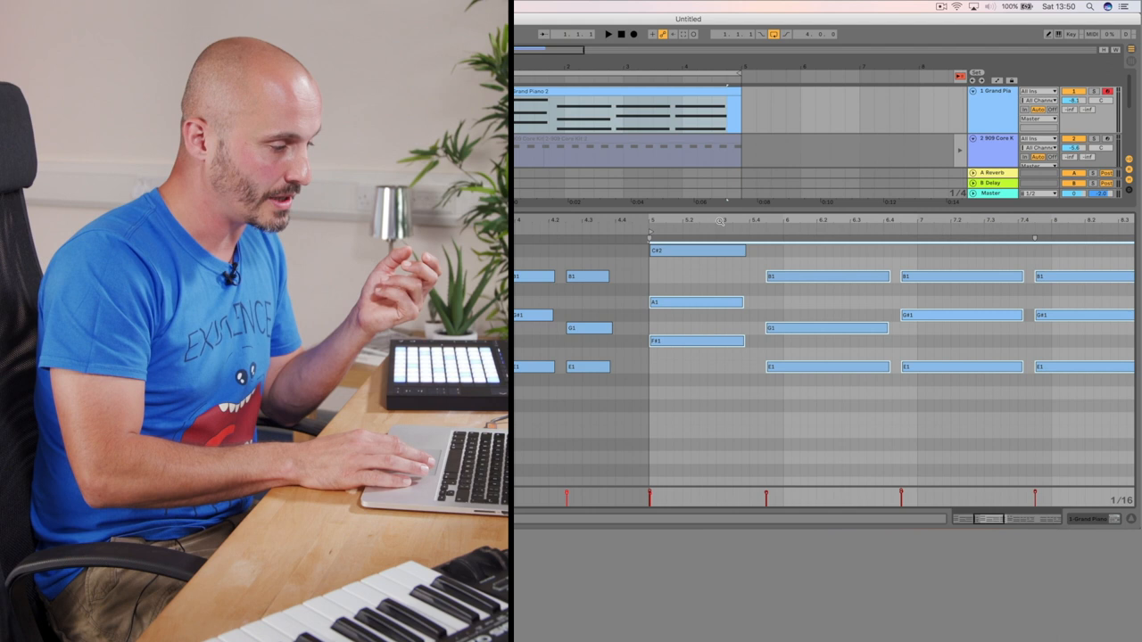